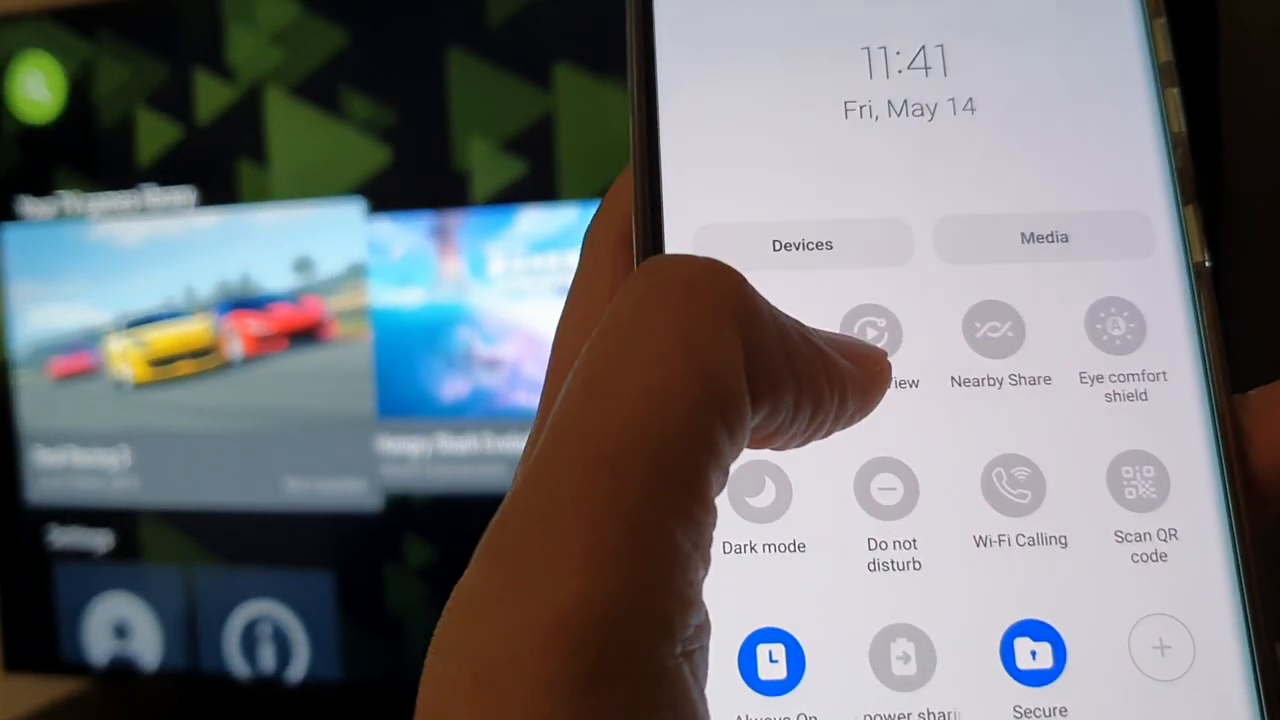
Step: Open Smart View from the quick panel to list nearby TVs like the Sony TV
{"action": "left_click", "coordinate": [872, 332]}
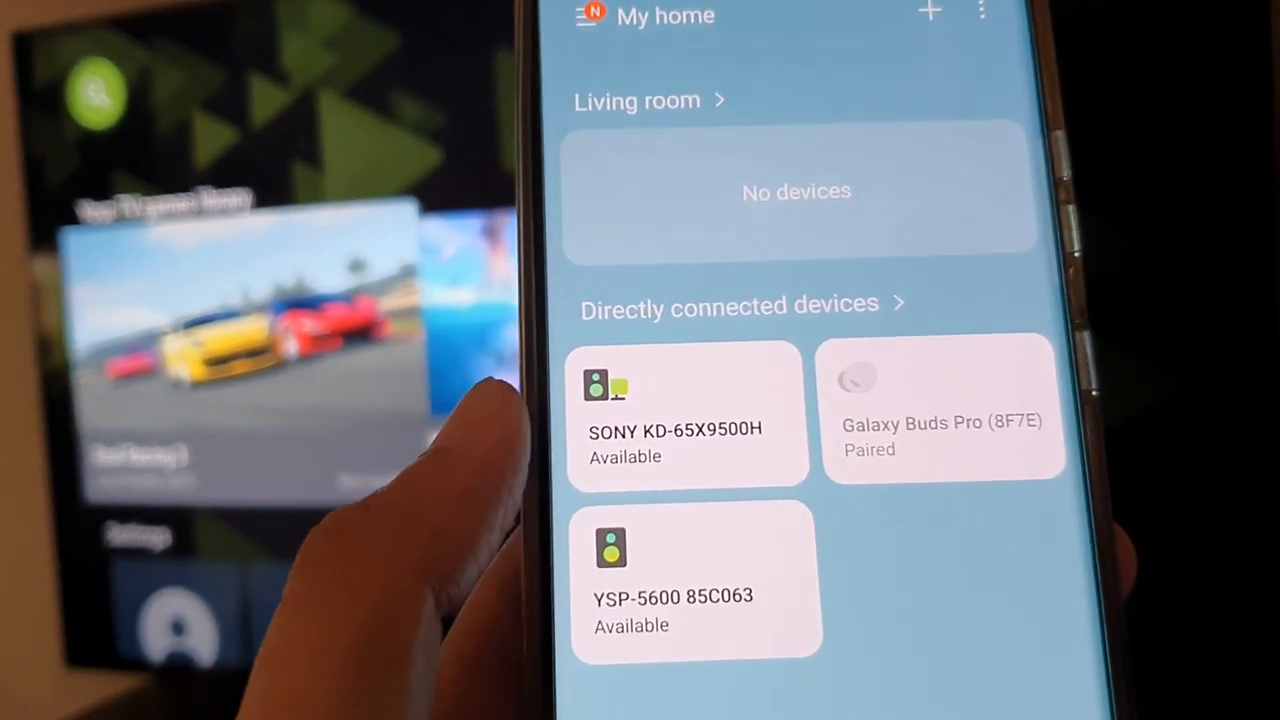
Step: Open the SONY KD-65X9500H TV's device page in SmartThings
{"action": "left_click", "coordinate": [687, 430]}
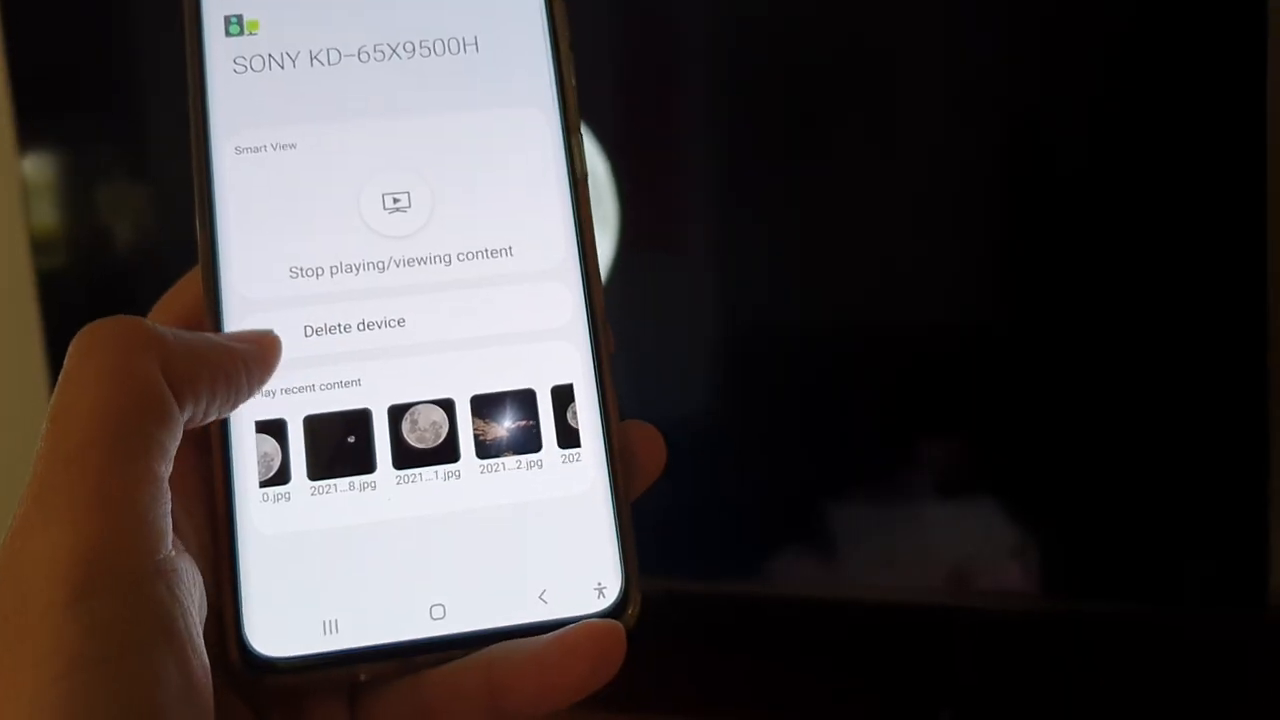
{"action": "left_click", "coordinate": [422, 440]}
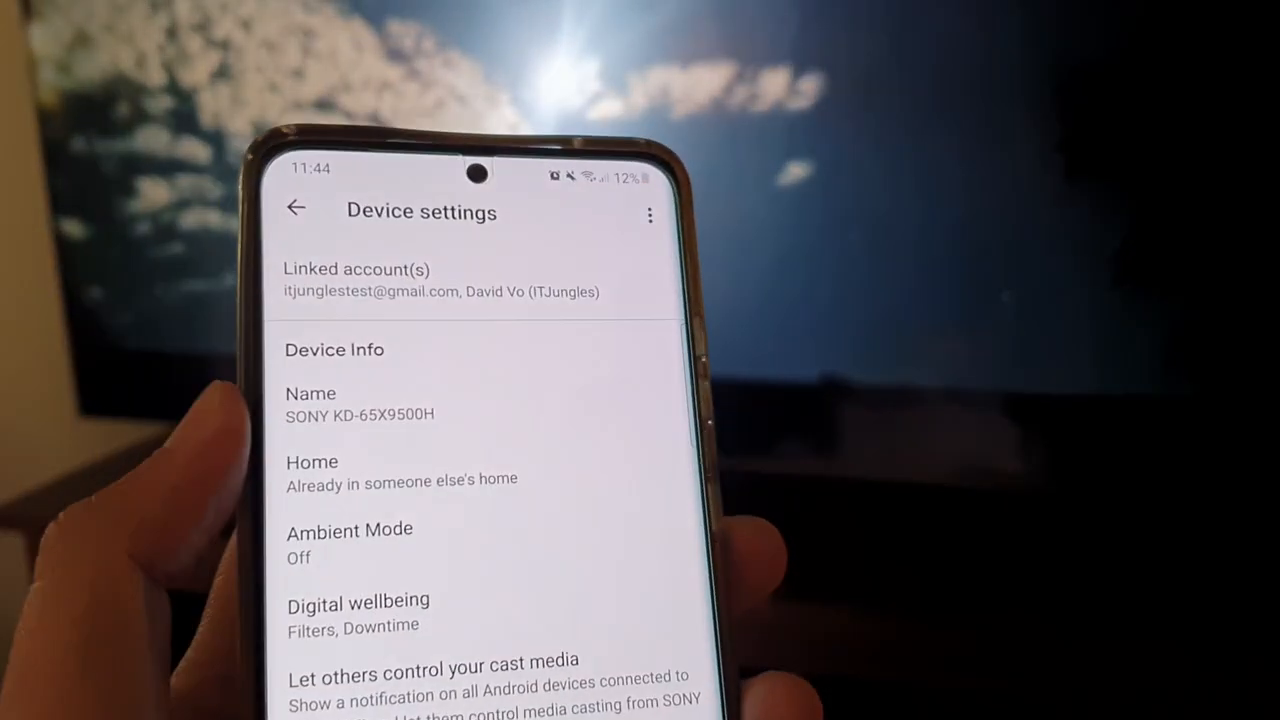
Step: Confirm casting and start mirroring the phone screen to the SONY KD-65X9500H
{"action": "scroll", "scroll_direction": "down", "scroll_amount": 3}
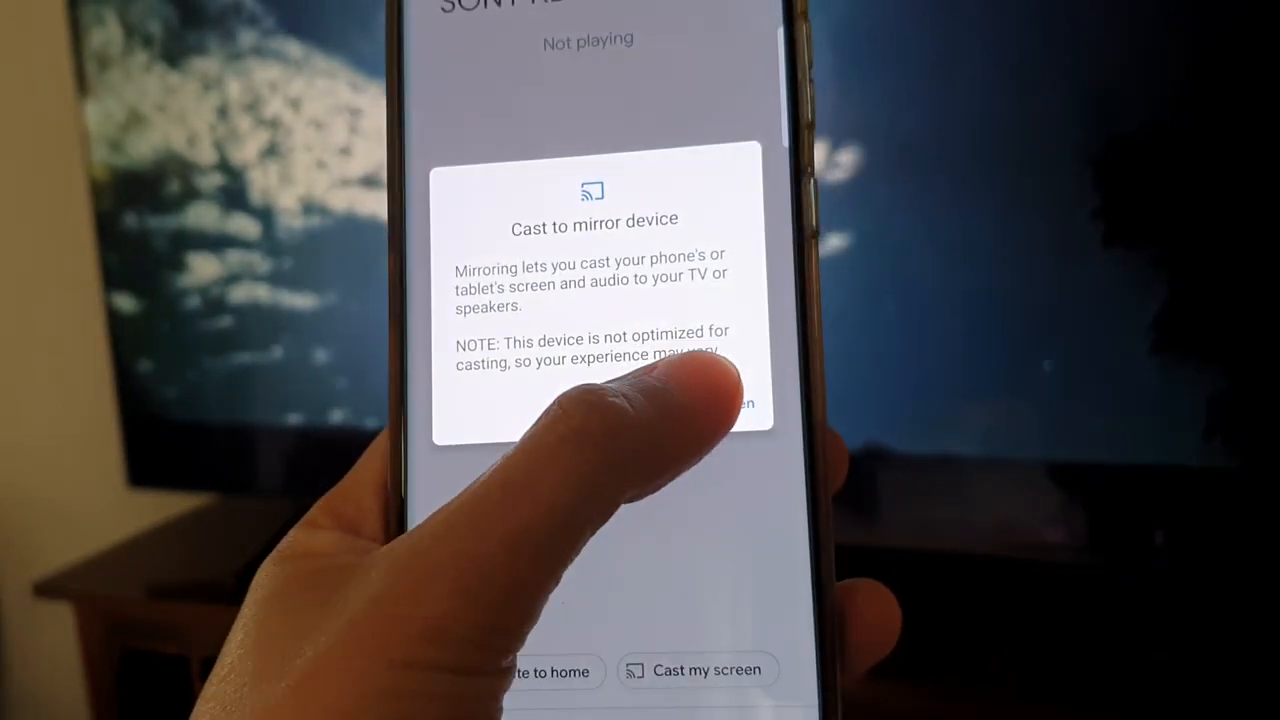
{"action": "left_click", "coordinate": [695, 670]}
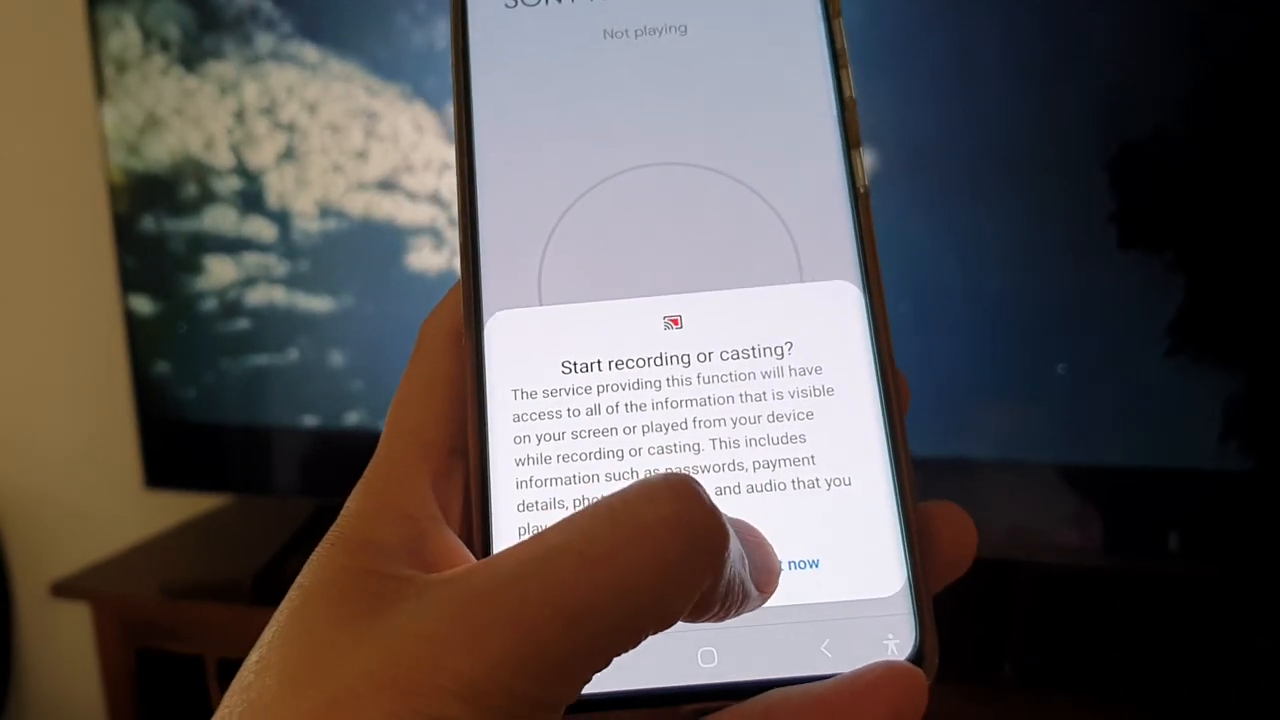
{"action": "left_click", "coordinate": [797, 563]}
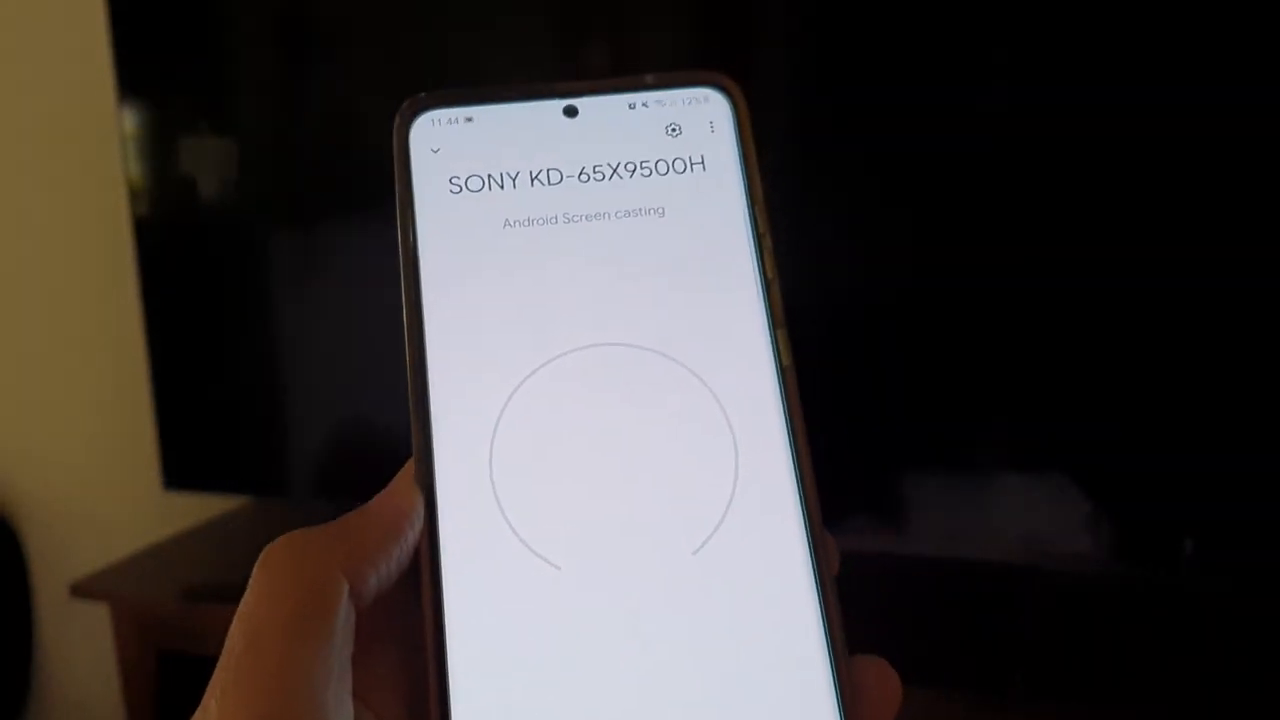